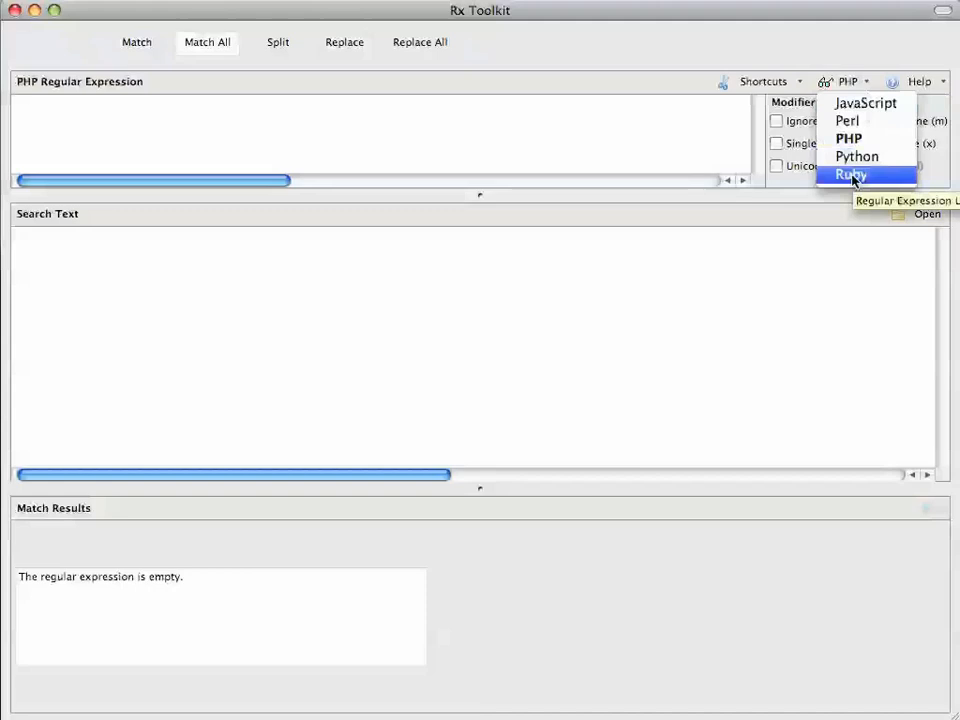
mouse_move(848, 120)
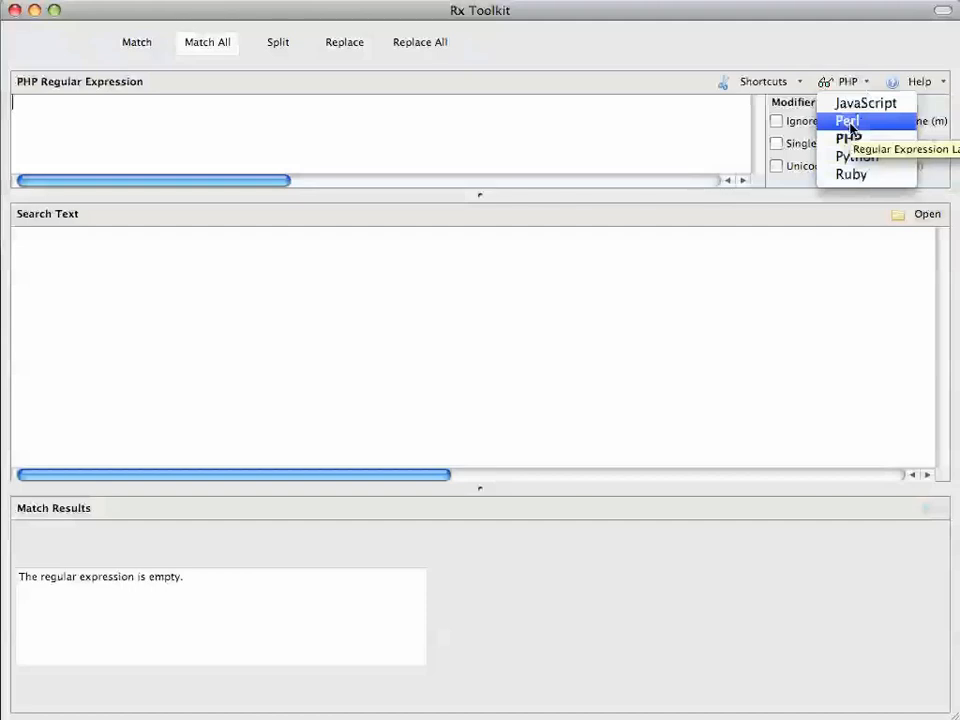
mouse_move(862, 104)
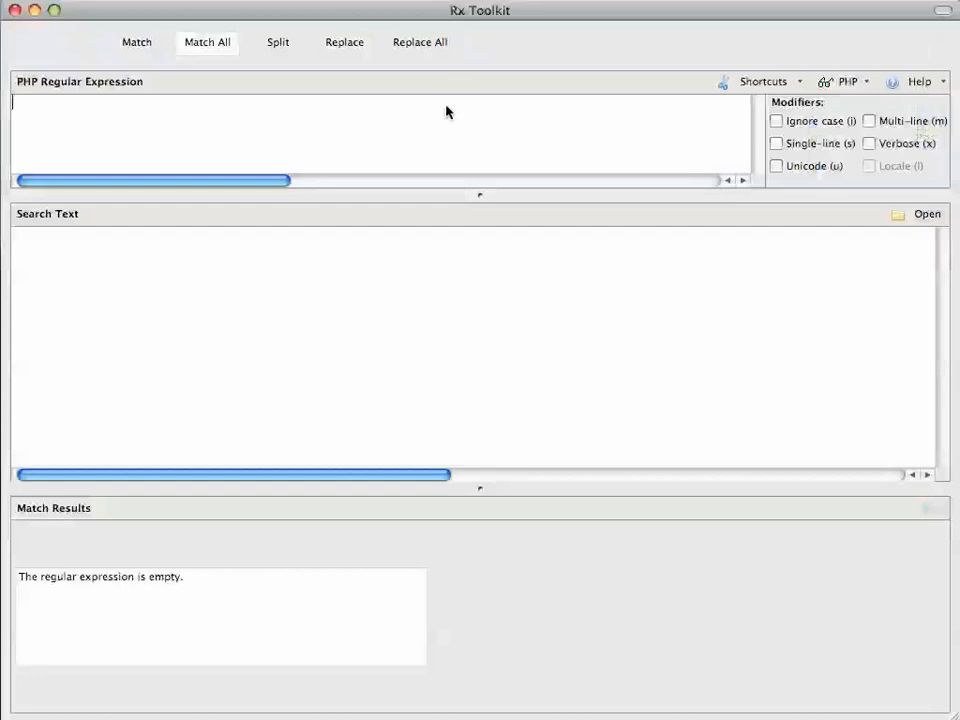
Test <h1>(.*)</h1><h1>(.*)</h1> against three h1 headings, adding a ? to tweak the group
text(<h1>(.*)</h1><h1>(.*)</h1>)
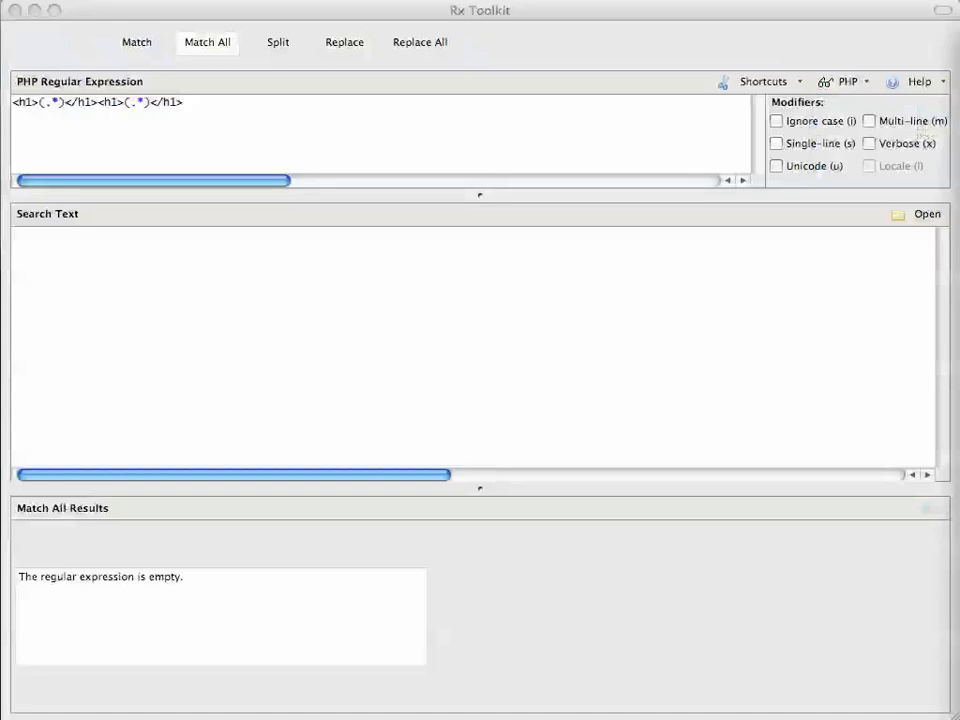
text(<h1>first</h1><h1>second</h1><h1>second</h1>)
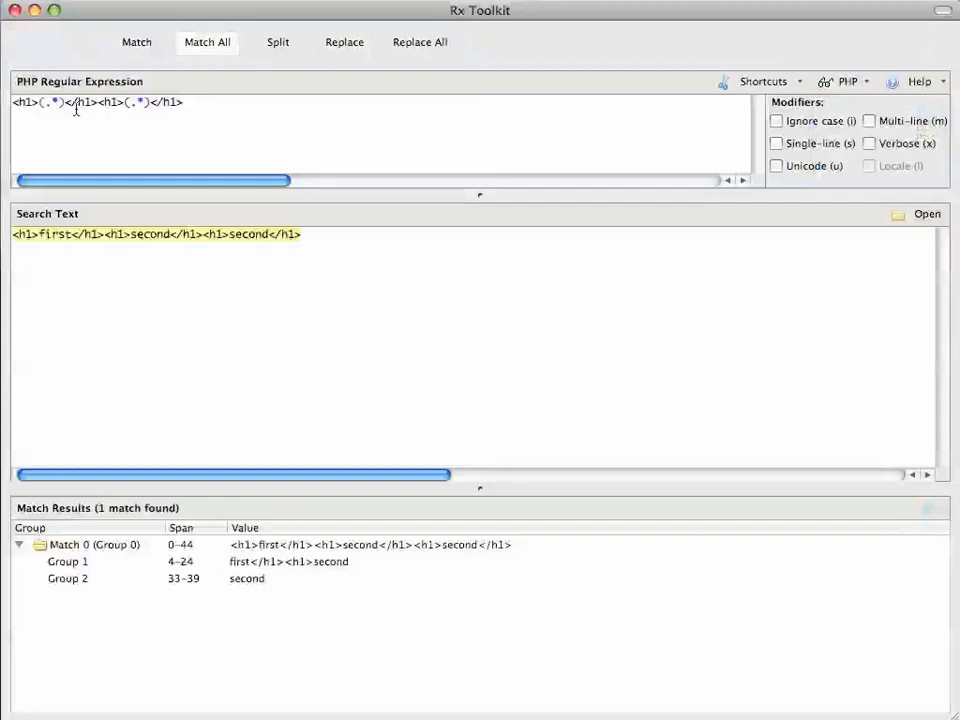
text(?)
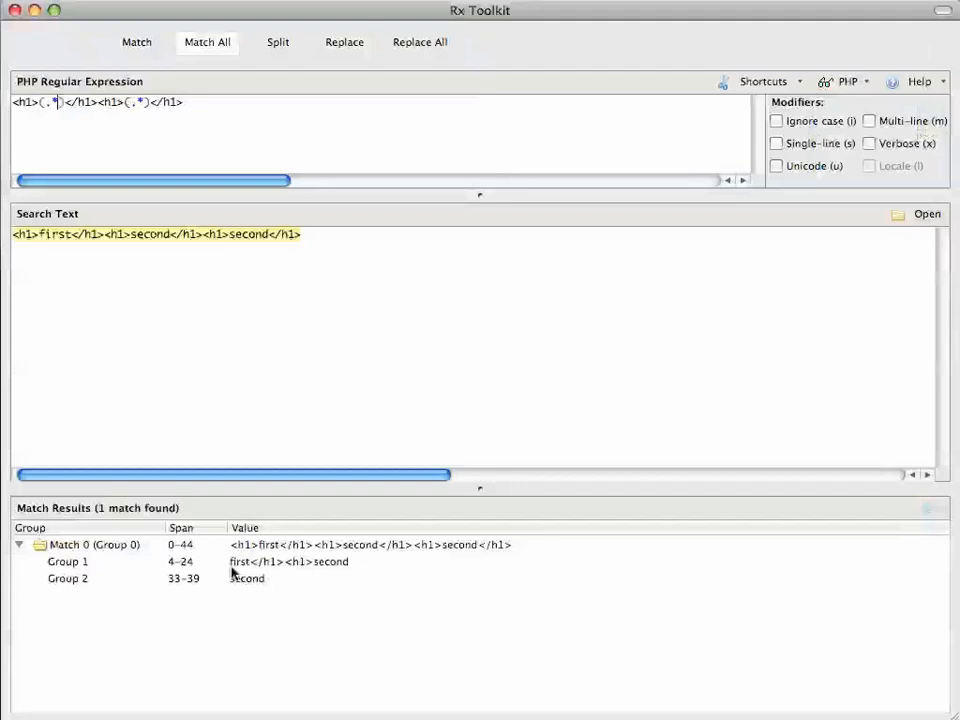
mouse_move(360, 556)
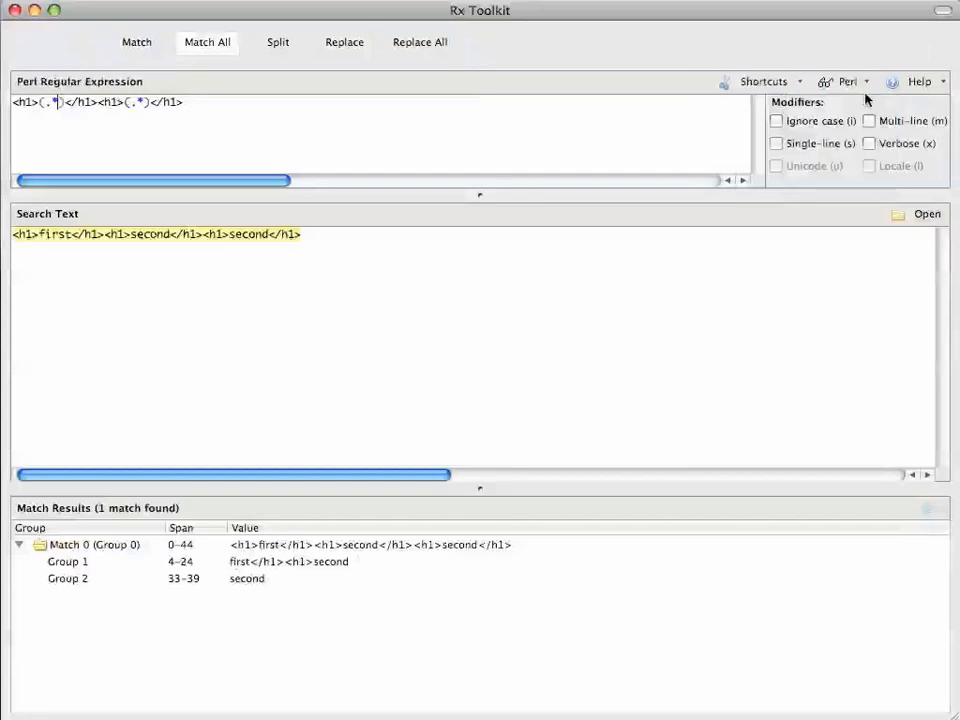
Cycle the flavor through Ruby, JavaScript and Perl, then swap in Swedish sample text
click(846, 80)
text(\1)
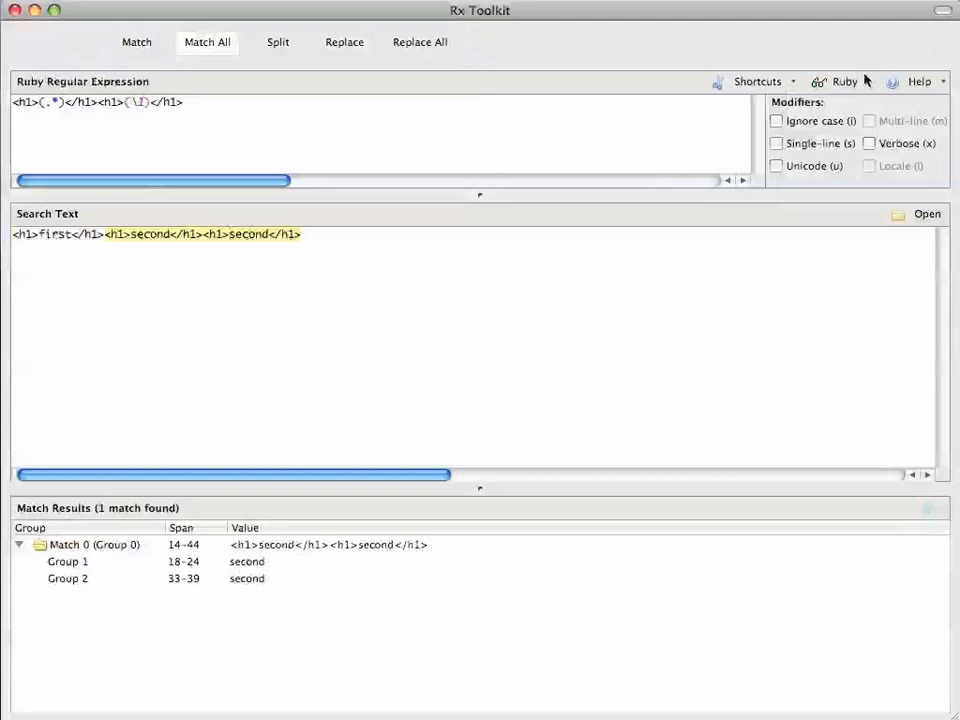
click(846, 80)
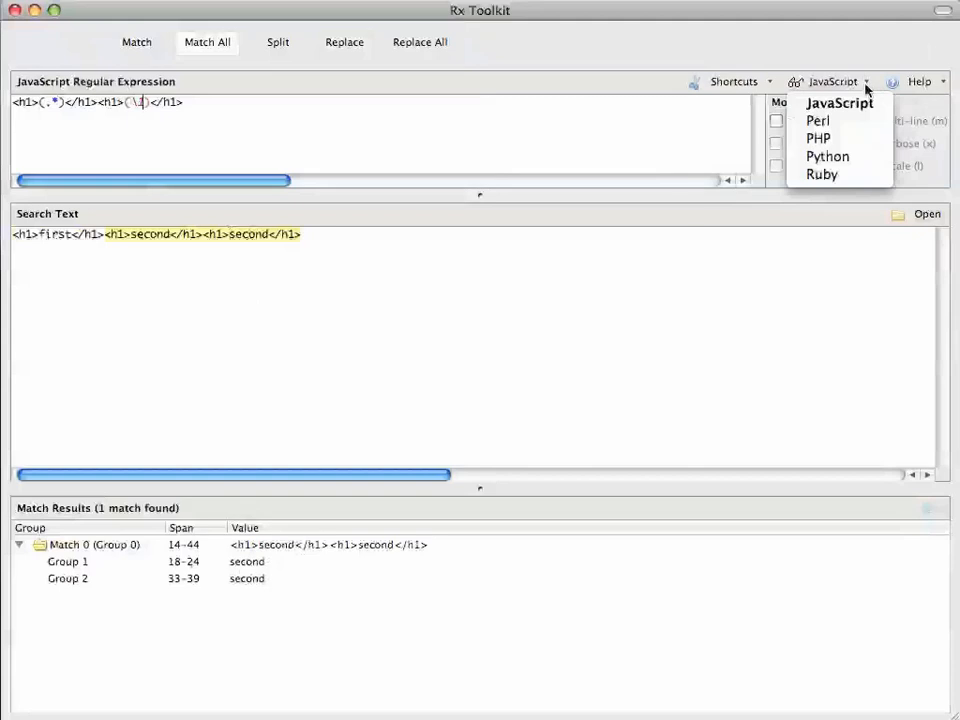
click(816, 120)
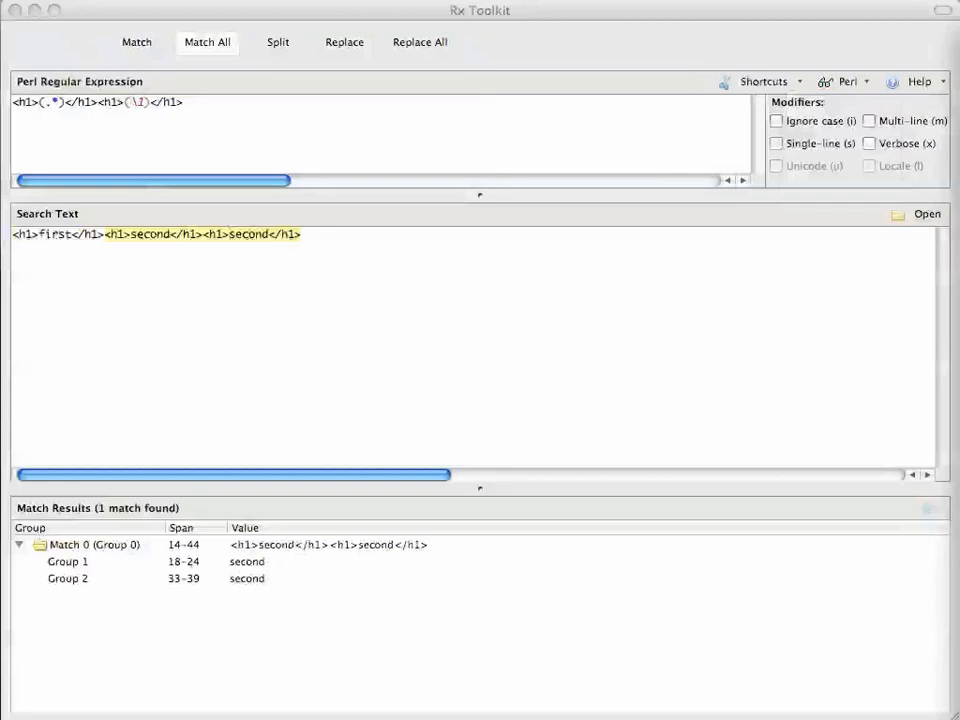
text(A)
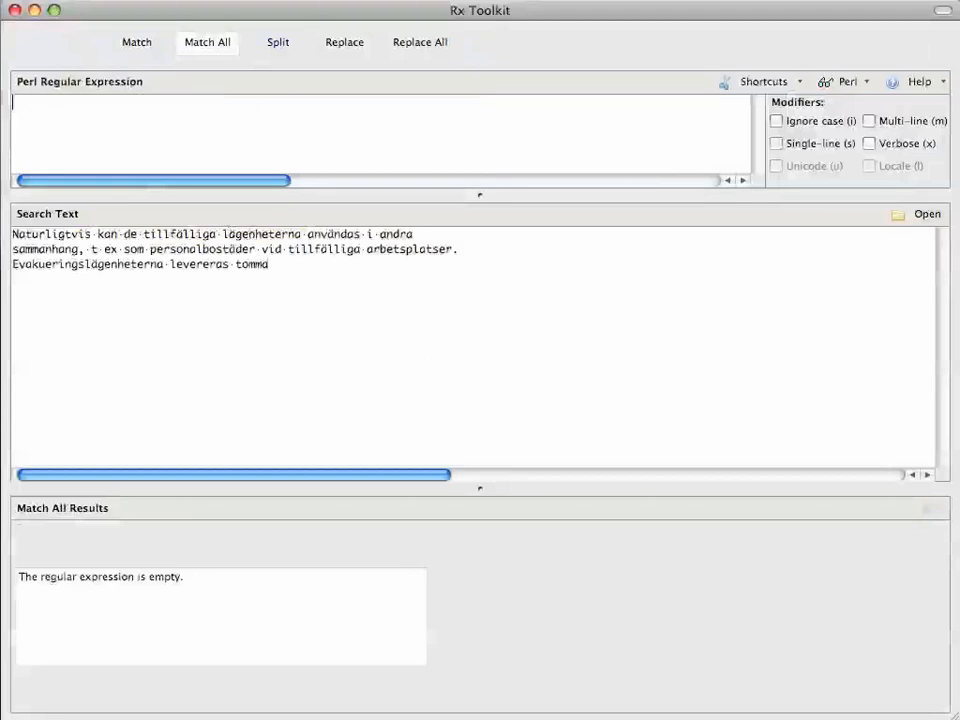
Match words of ten or more characters with (\w{10,}), yielding eight Perl matches
text((\w{10,)
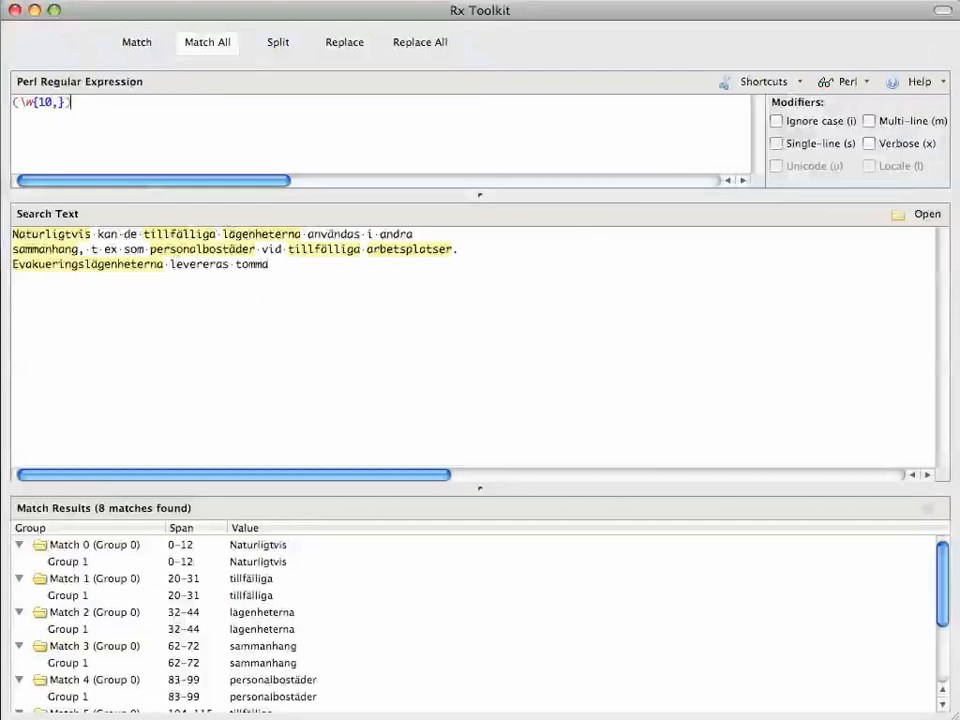
click(852, 80)
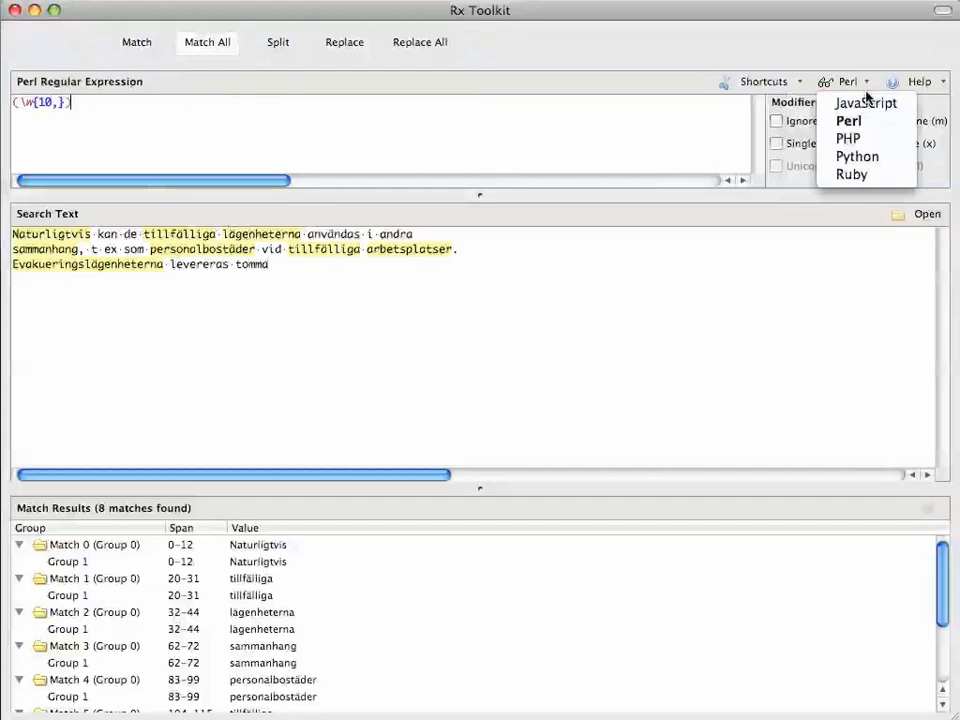
Compare JavaScript (7), Python (7), Python with Unicode (u) on (8), then return to Perl
click(860, 100)
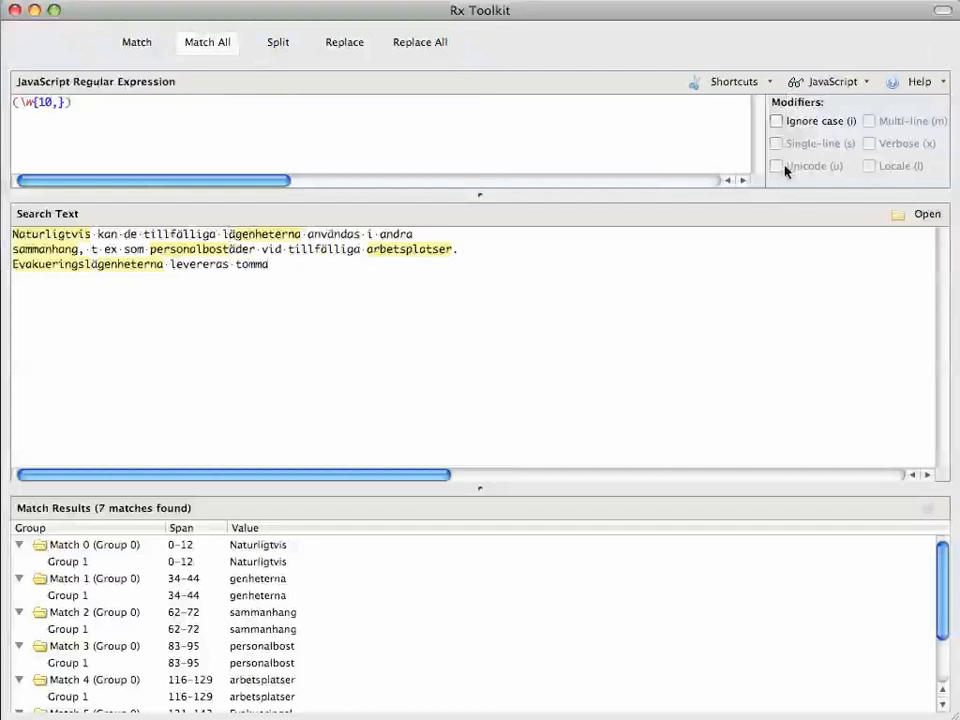
mouse_move(888, 74)
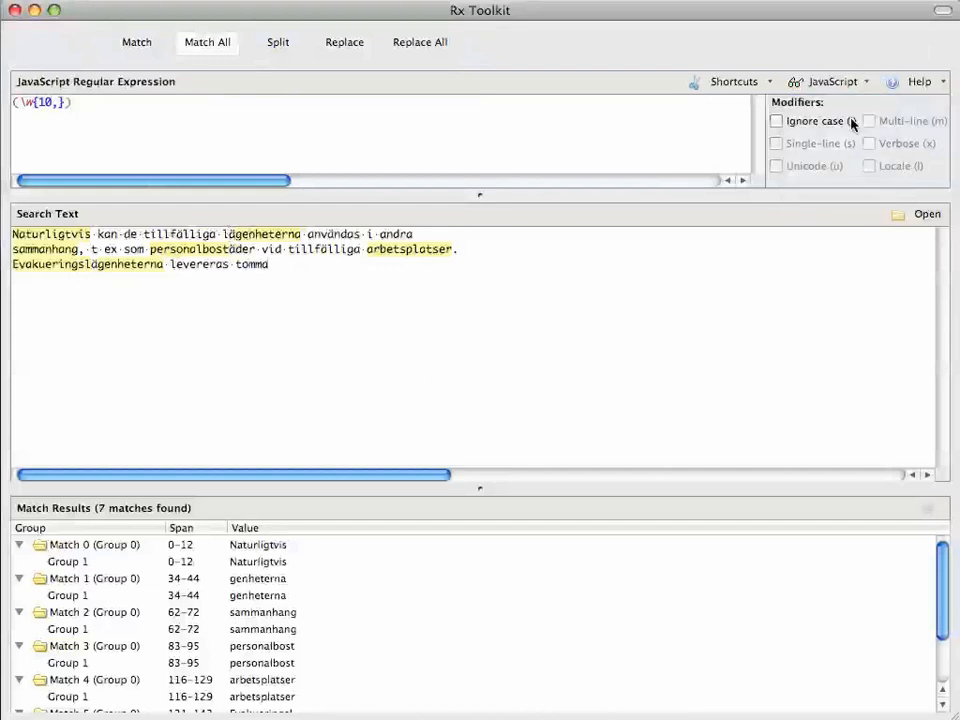
click(838, 80)
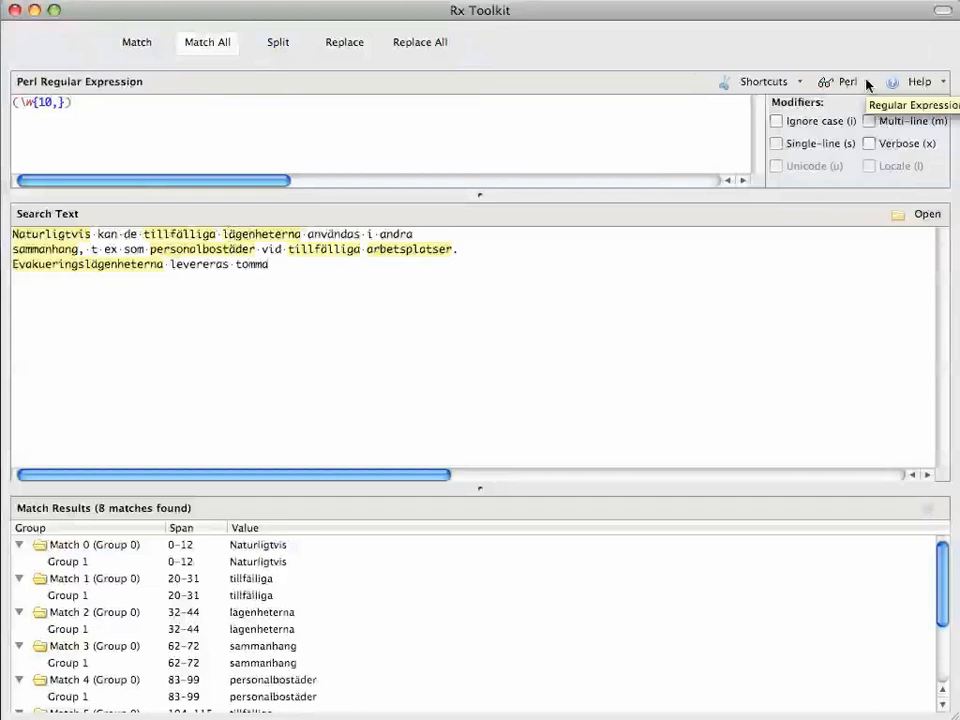
click(866, 80)
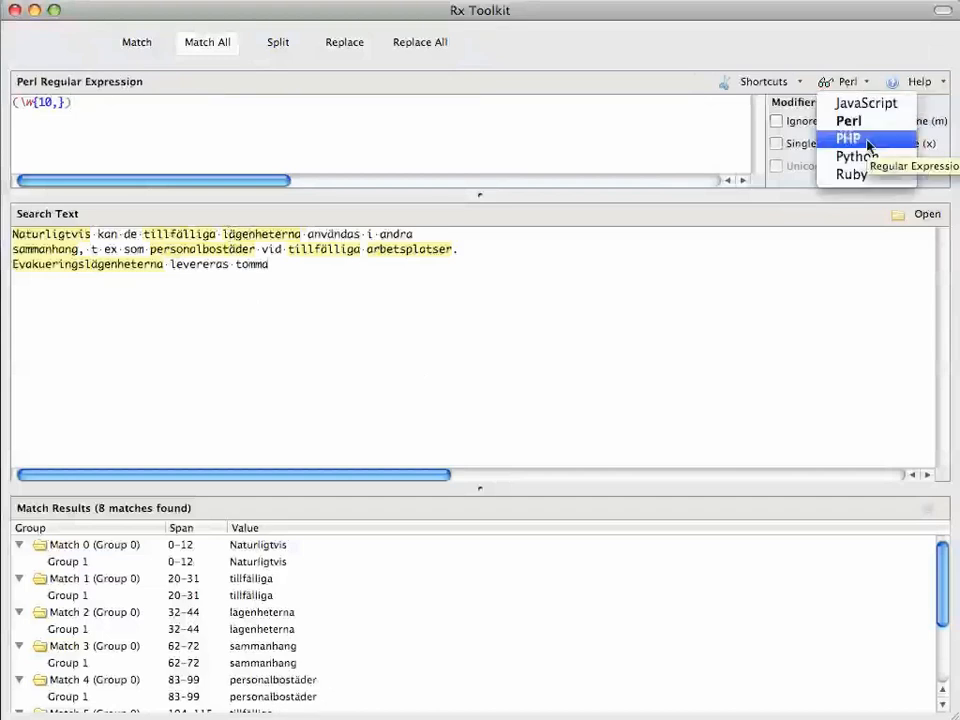
click(850, 156)
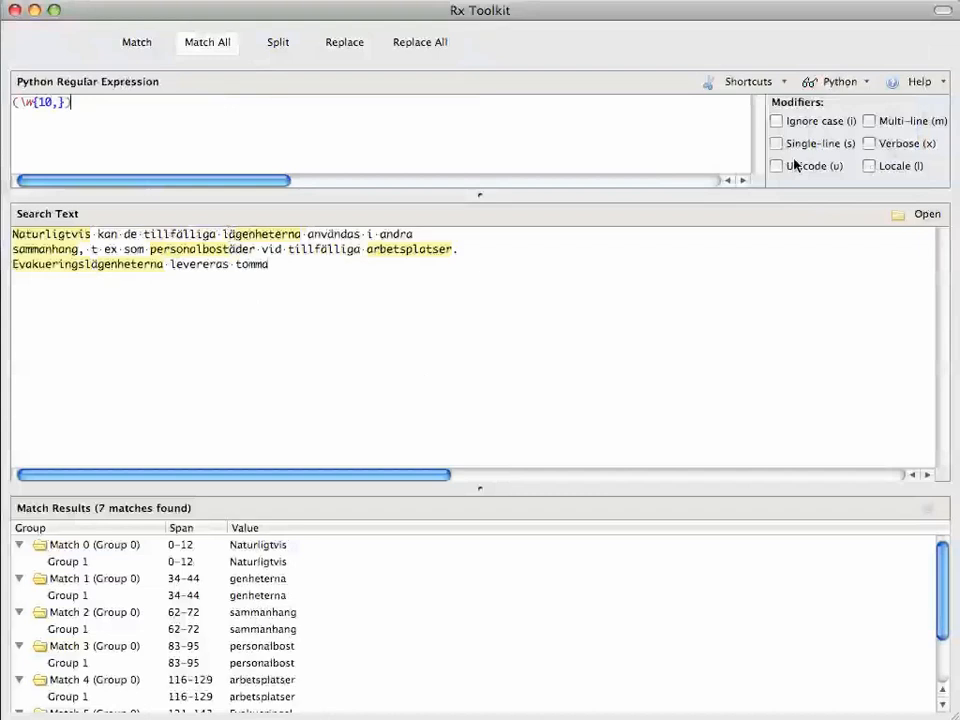
click(776, 164)
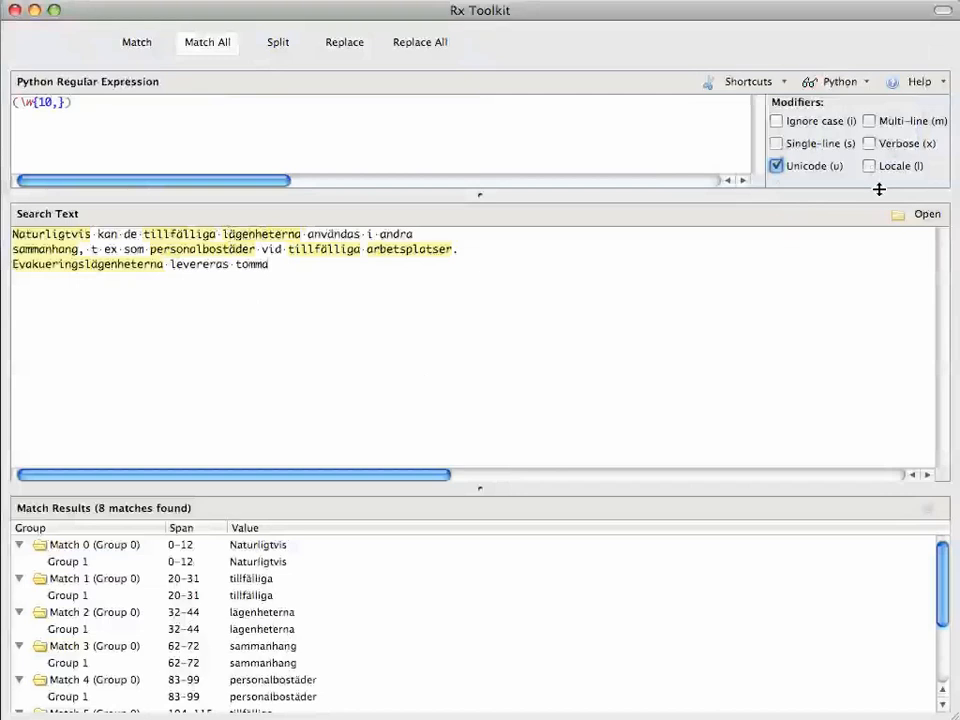
mouse_move(870, 76)
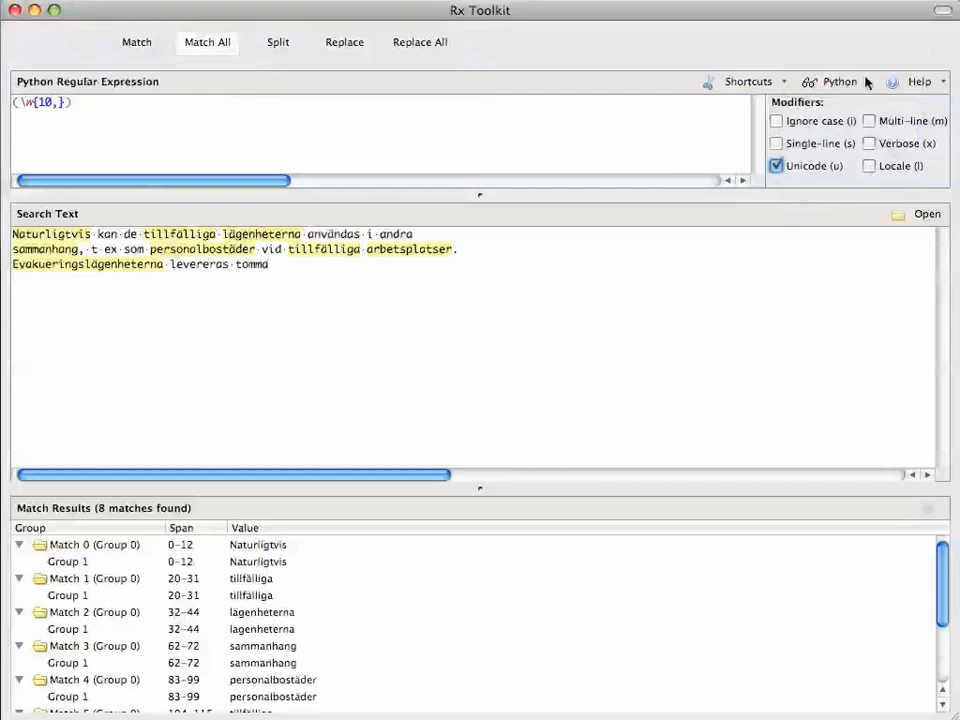
click(852, 82)
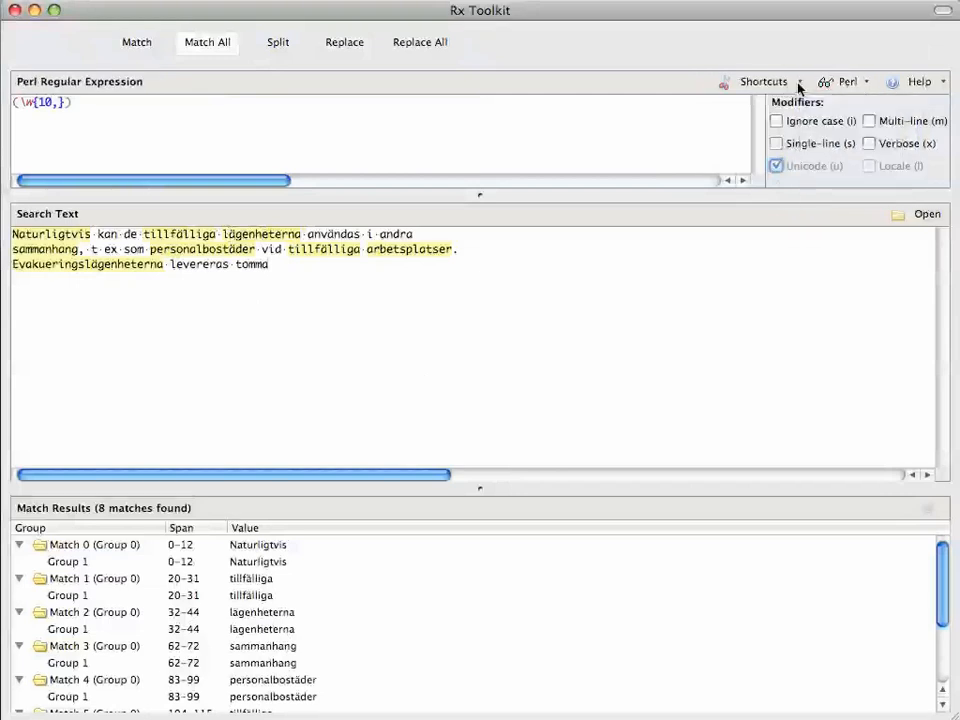
Bring up the Shortcuts list of regex syntax snippets
click(764, 80)
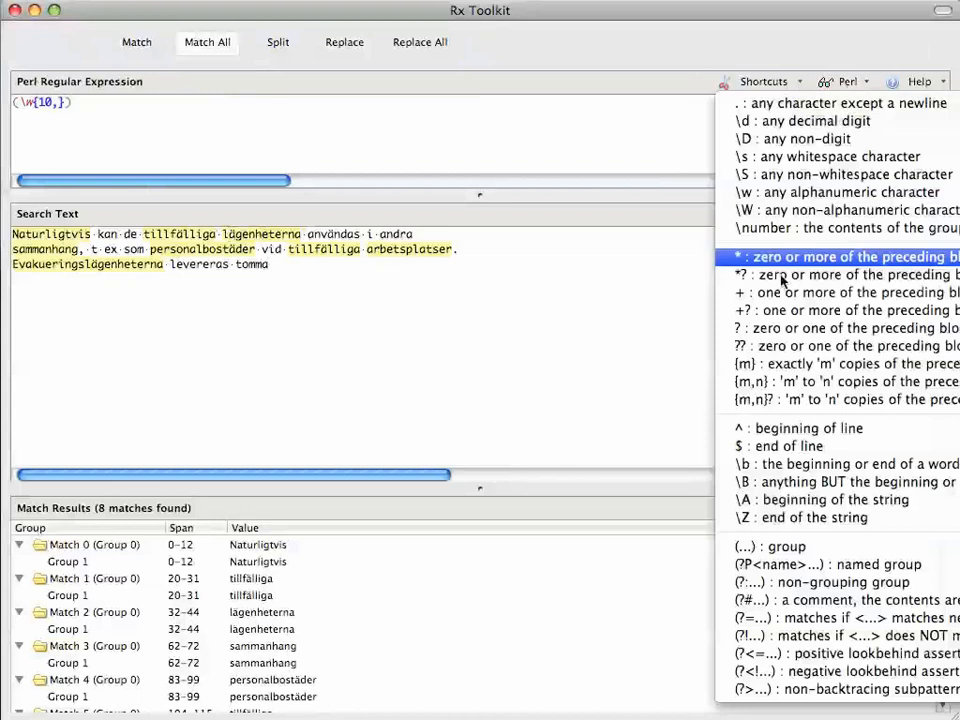
mouse_move(764, 600)
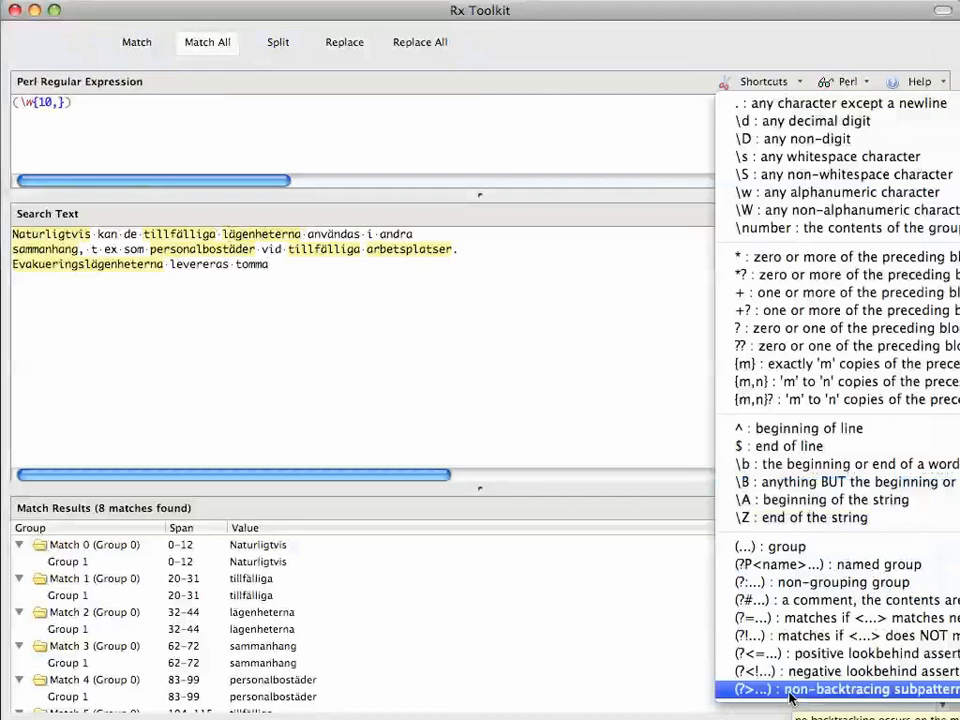
mouse_move(792, 704)
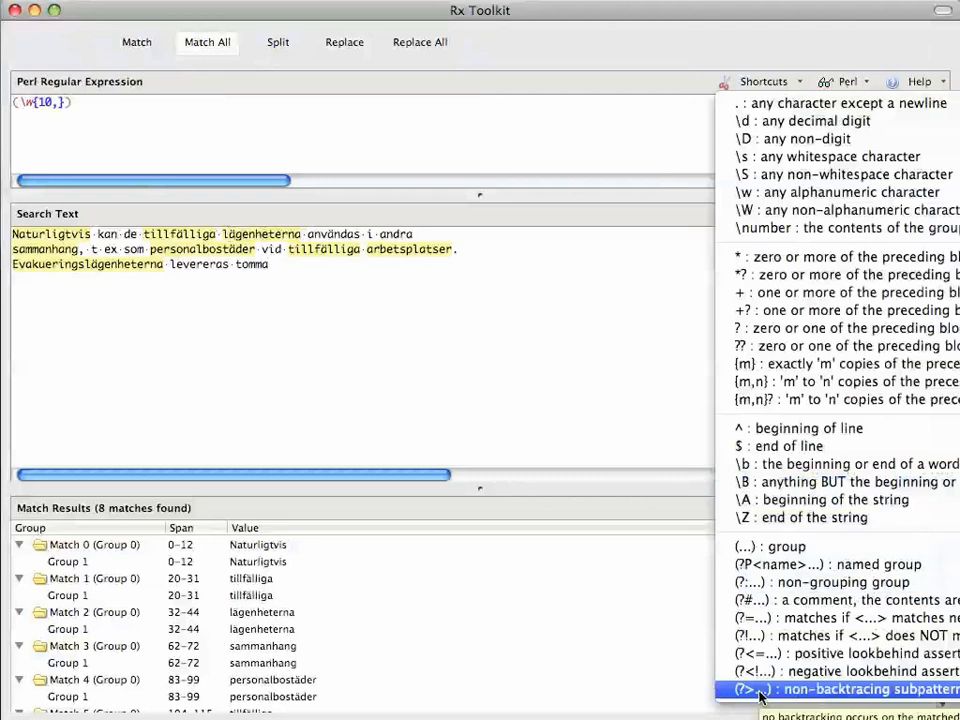
mouse_move(856, 82)
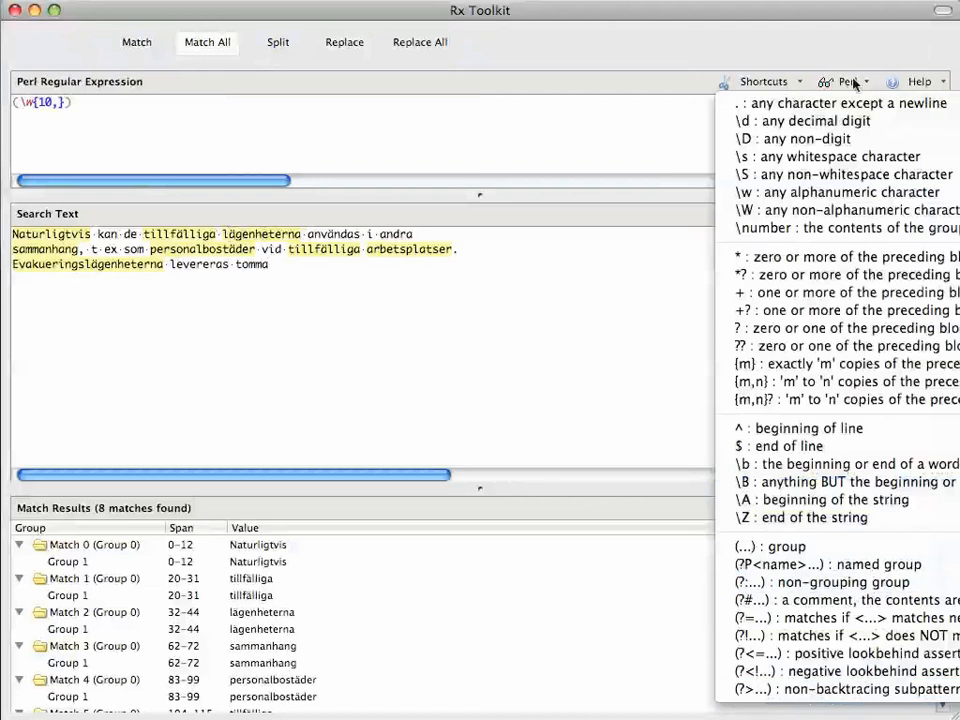